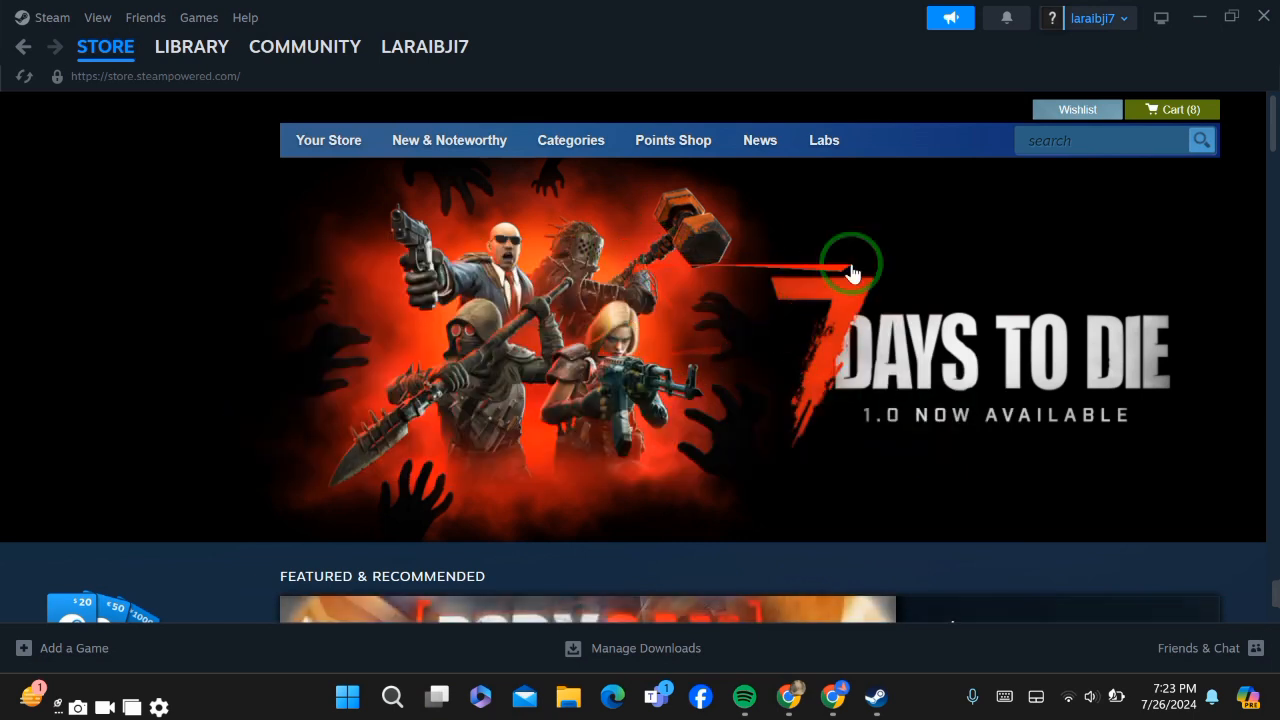
{"action": "mouse_move", "coordinate": [788, 406]}
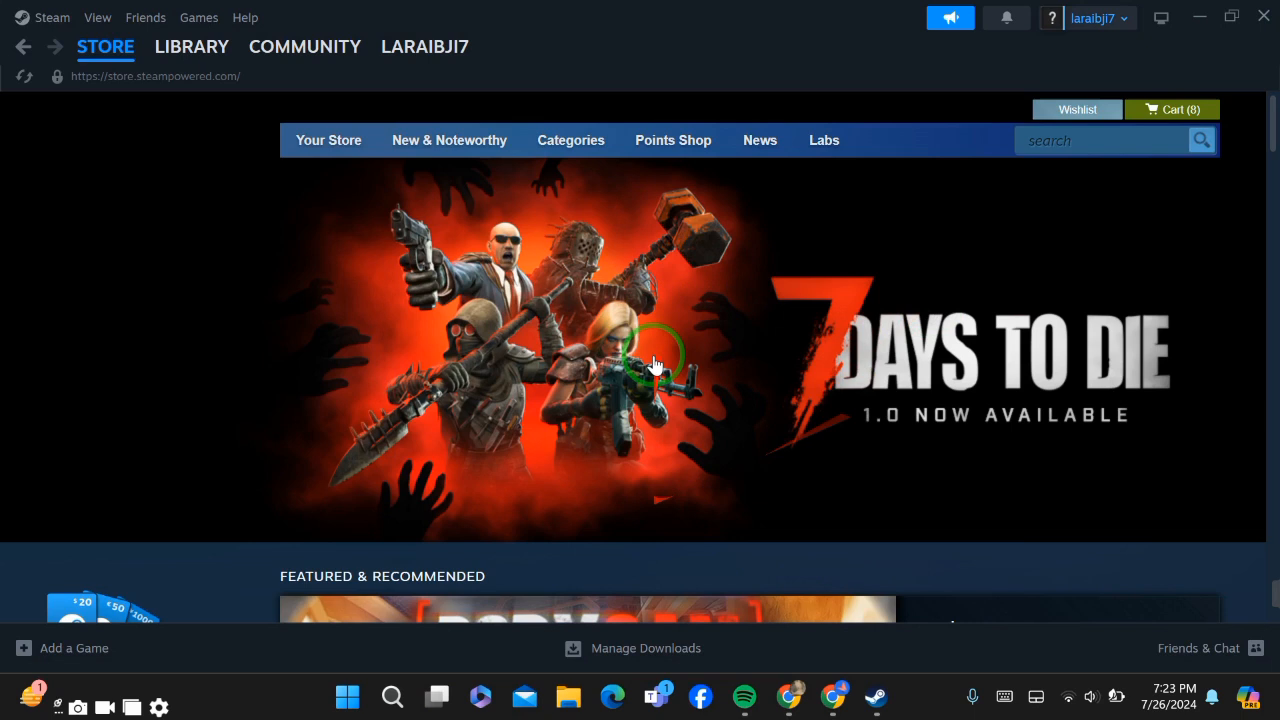
Step: Search the store for 'get ov' and pick the Getting Over It with Bennett Foddy suggestion
{"action": "left_click", "coordinate": [1100, 140]}
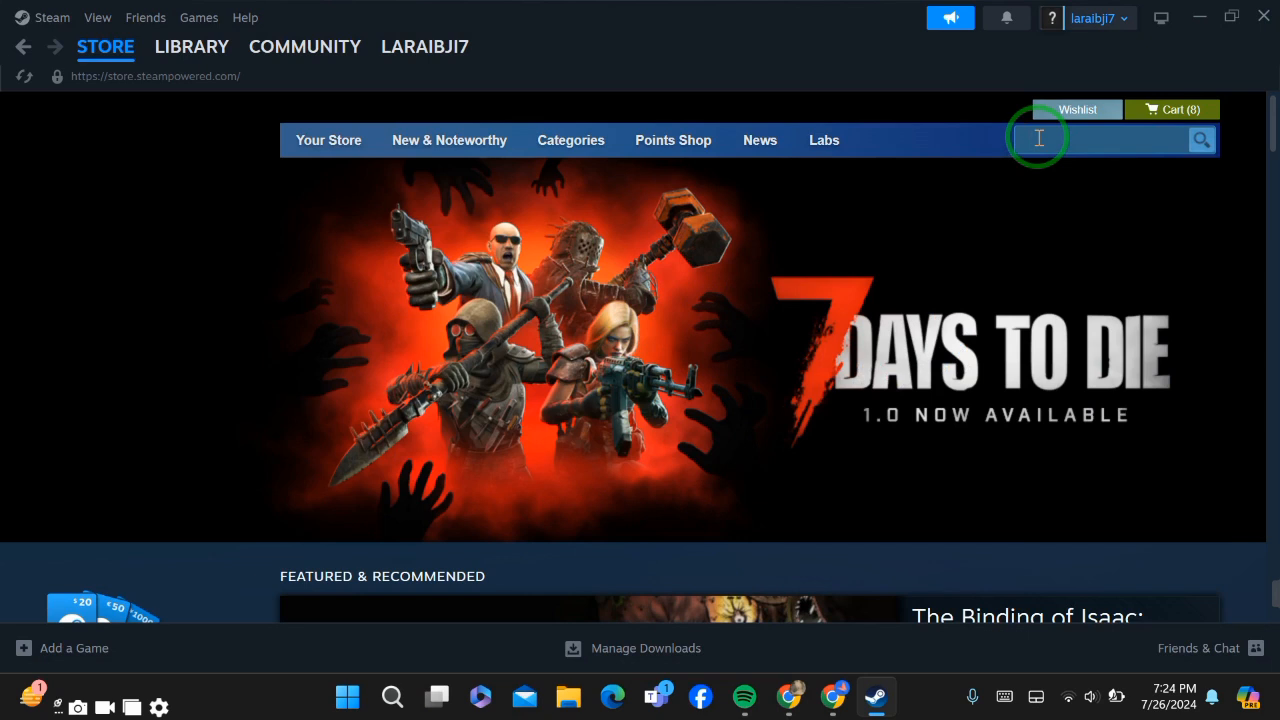
{"action": "type", "text": "get over it"}
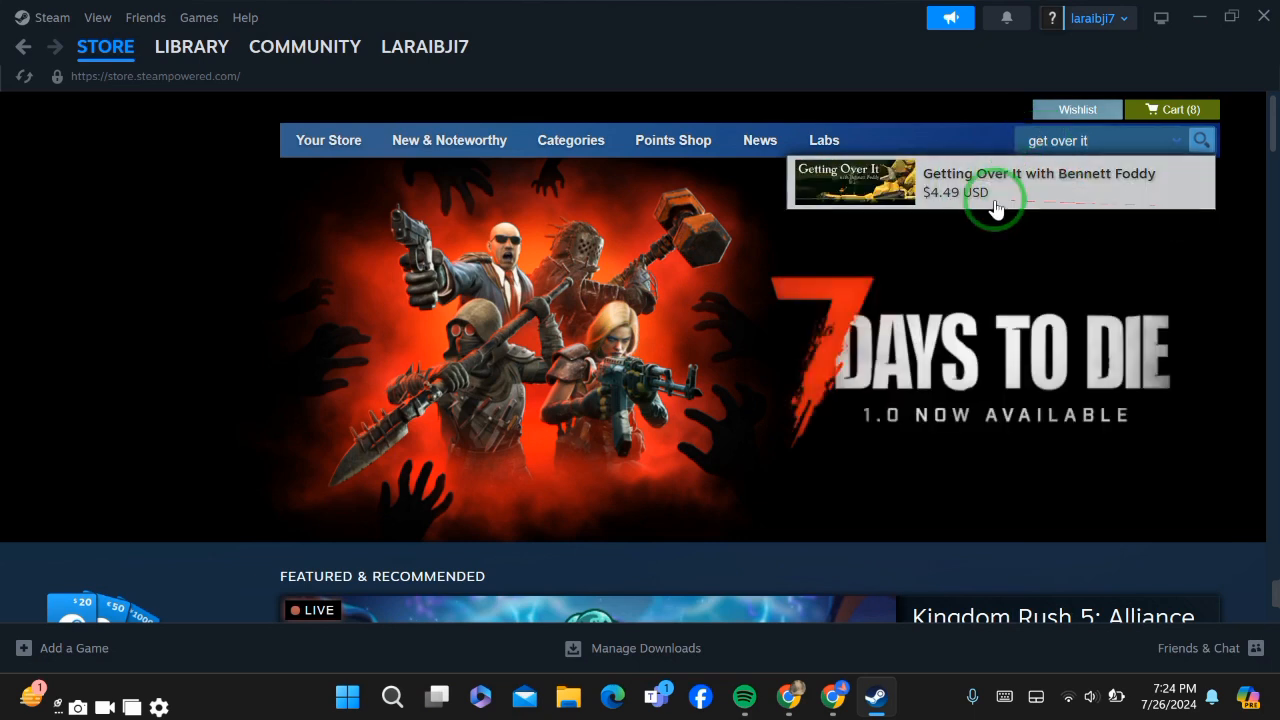
{"action": "left_click", "coordinate": [1000, 182]}
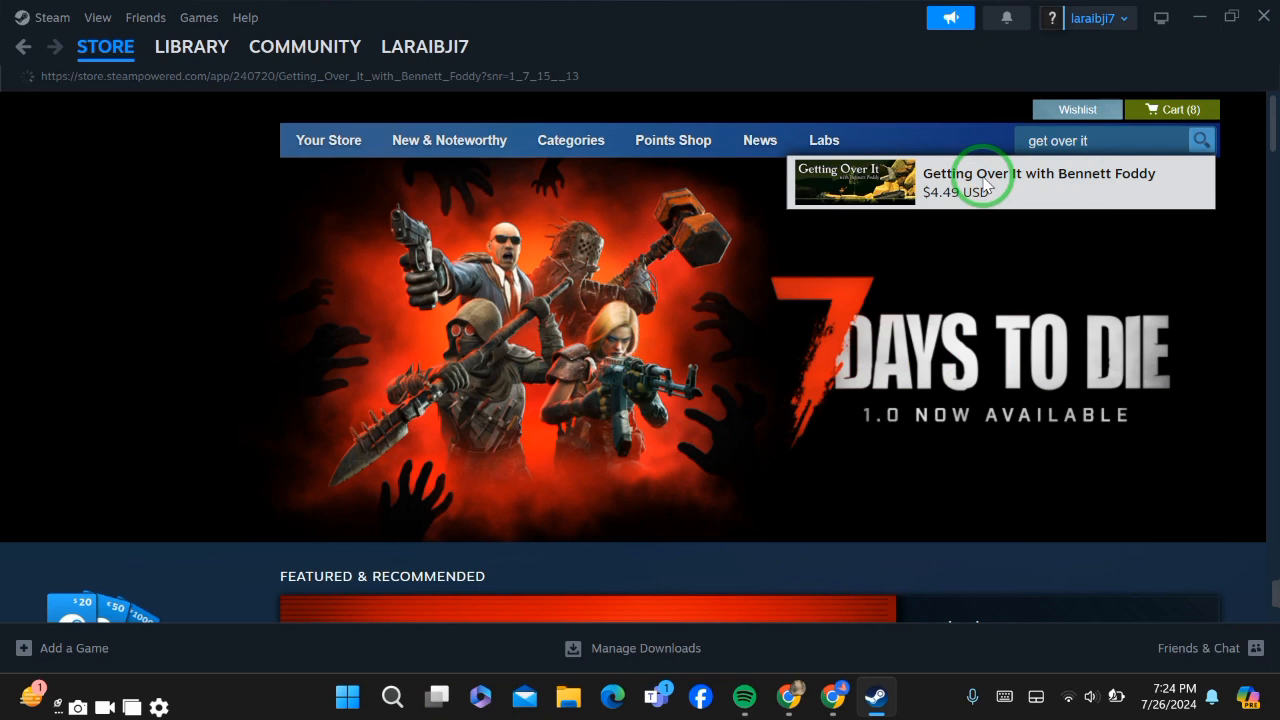
Step: Load the game's store page and bring its $4.49 Add to Cart purchase box into view
{"action": "left_click", "coordinate": [1036, 172]}
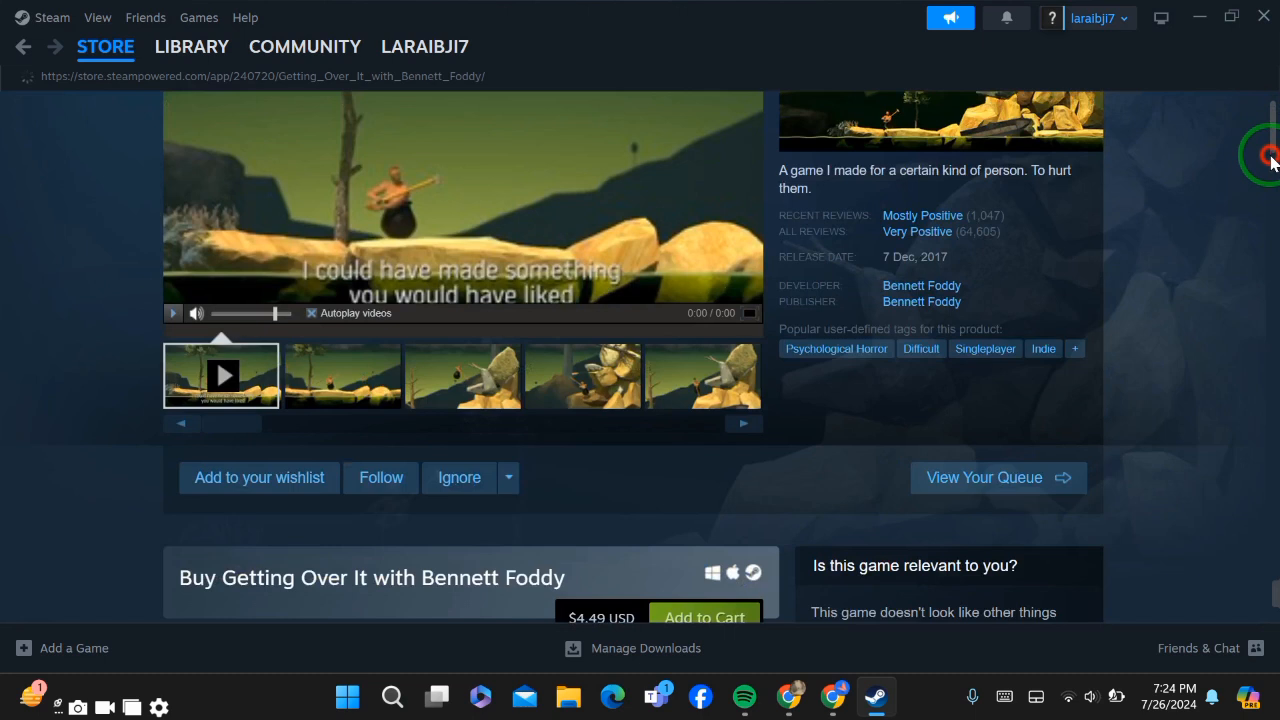
{"action": "scroll", "scroll_direction": "down", "scroll_amount": 3}
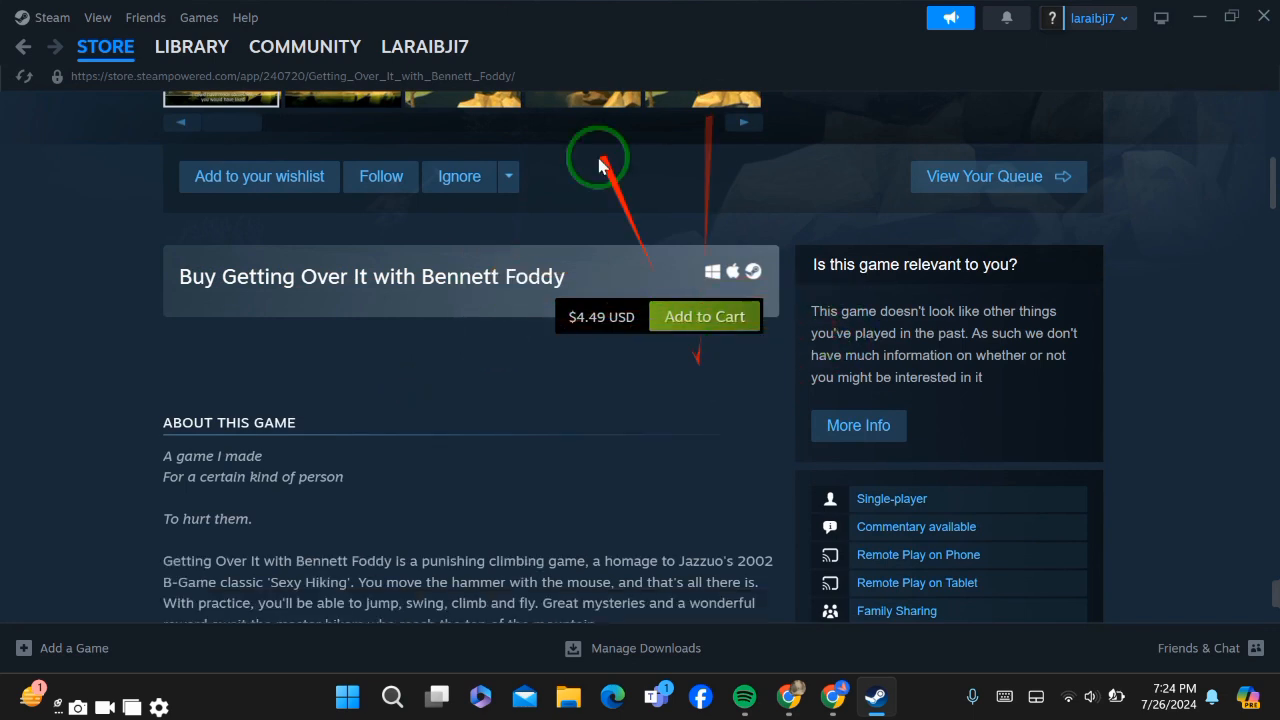
{"action": "mouse_move", "coordinate": [612, 190]}
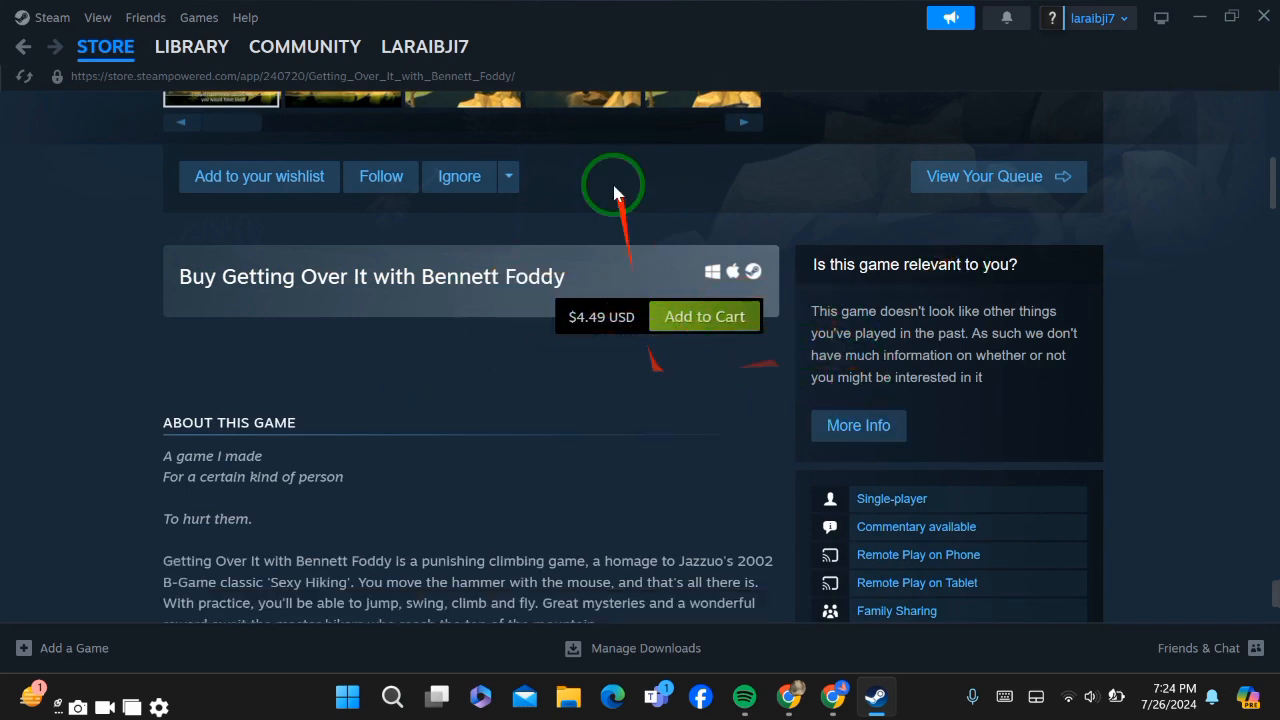